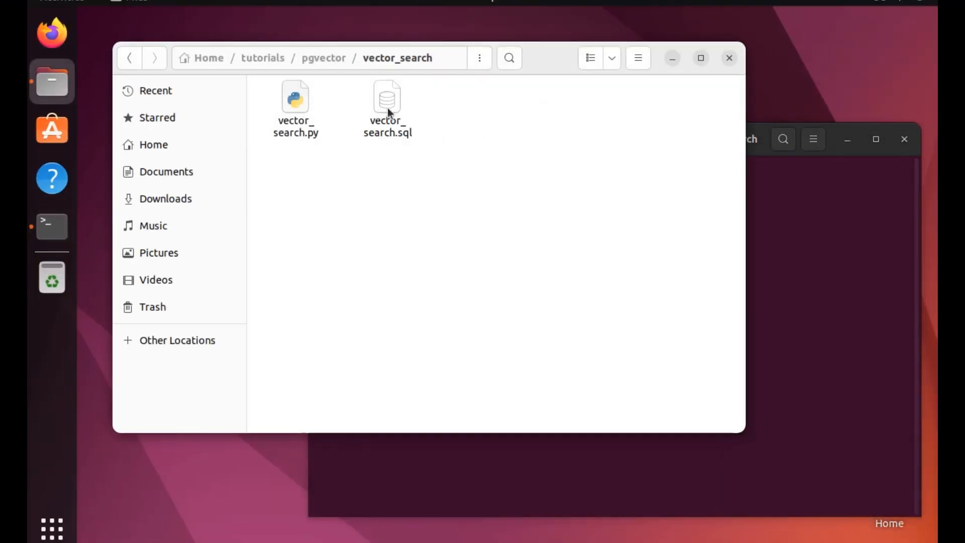
Open vector_search.sql from the vector_search folder in Text Editor.
double_click(387, 96)
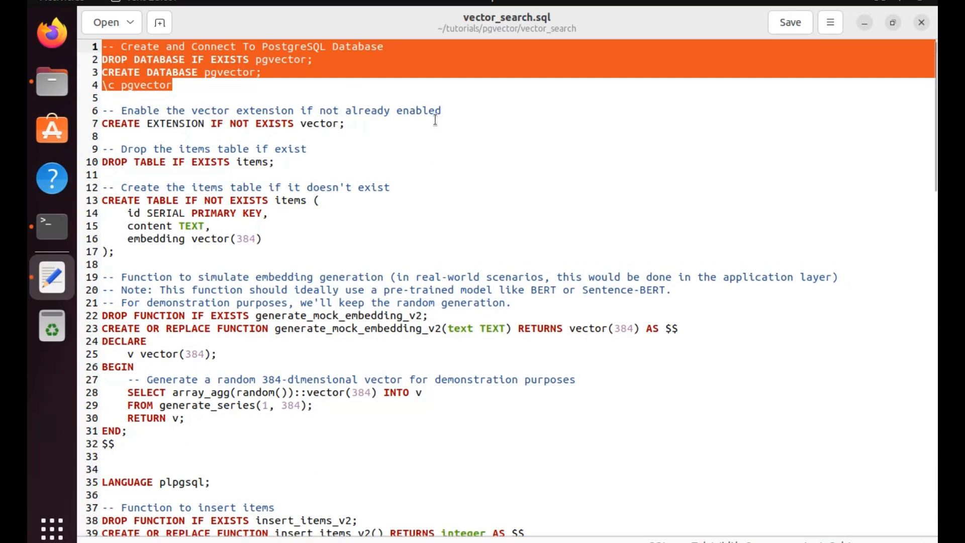
mouse_move(285, 200)
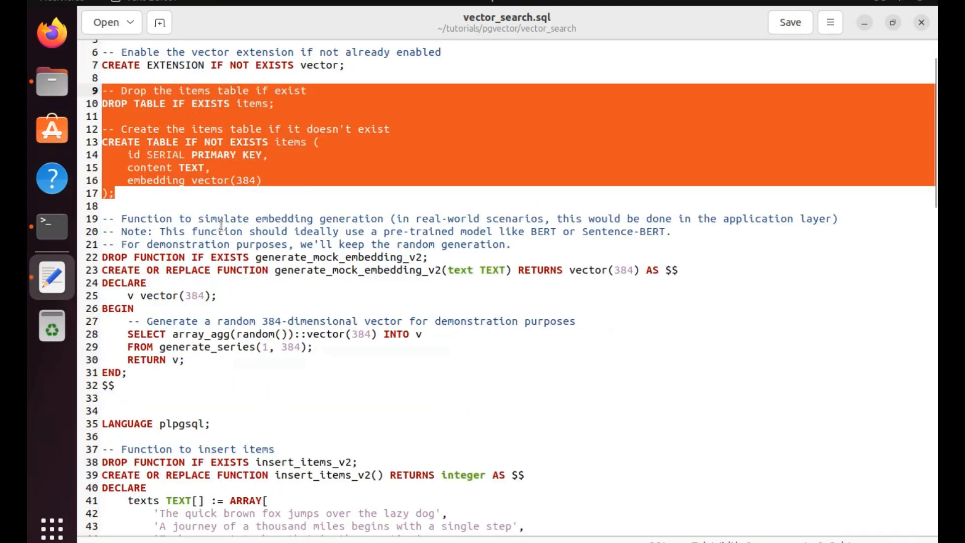
scroll("down", 3)
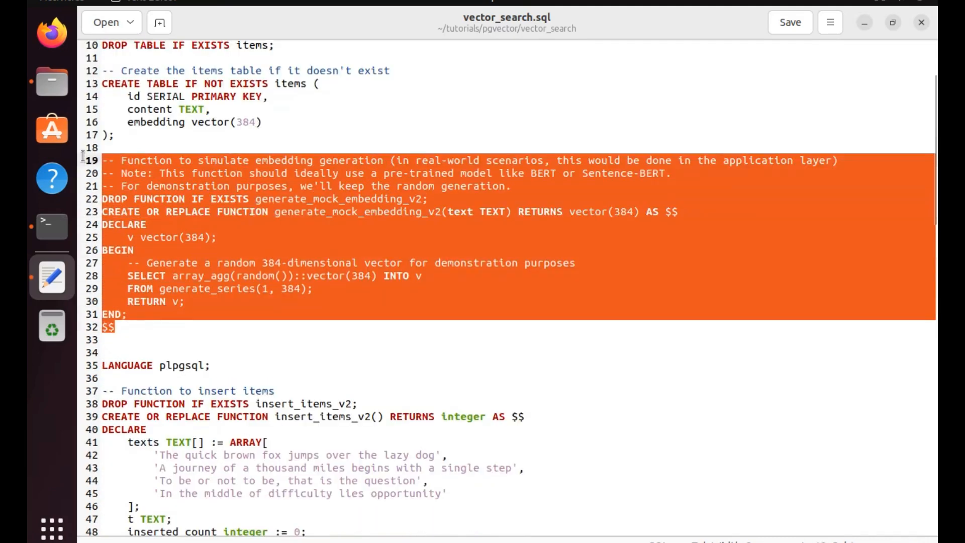
scroll("down", 3)
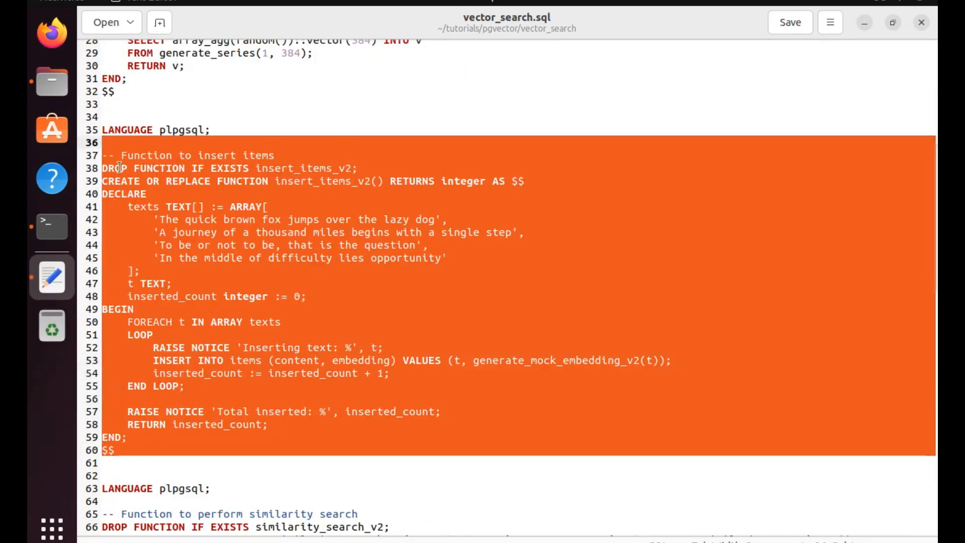
scroll("down", 3)
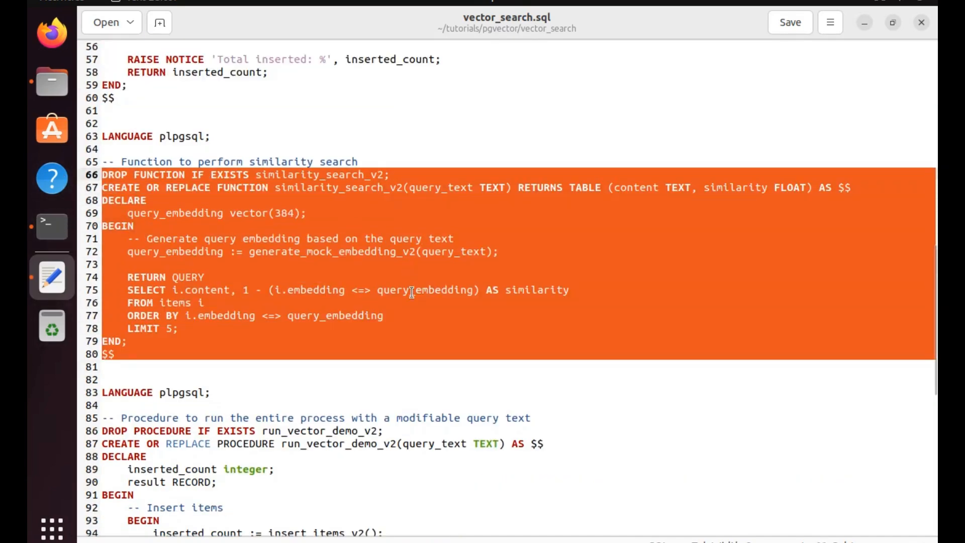
mouse_move(433, 251)
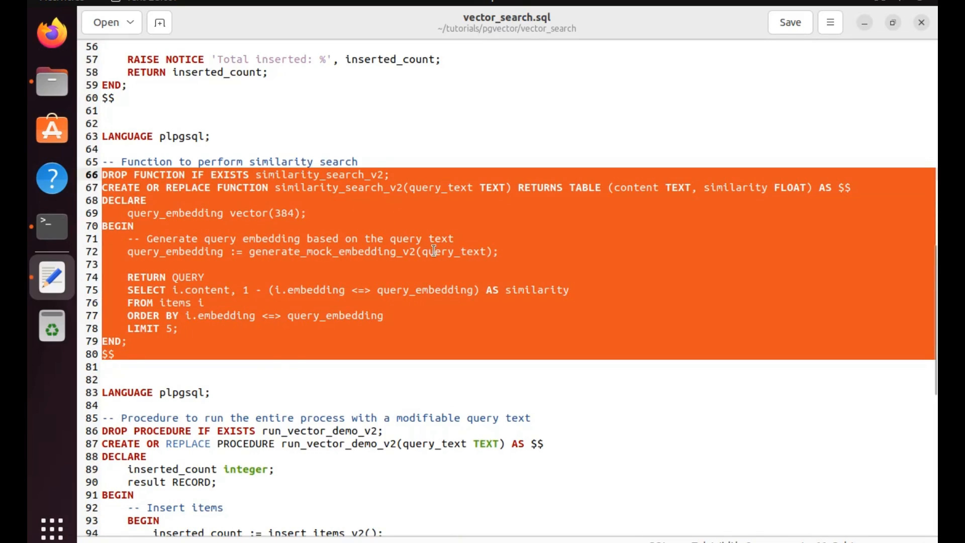
left_click(204, 277)
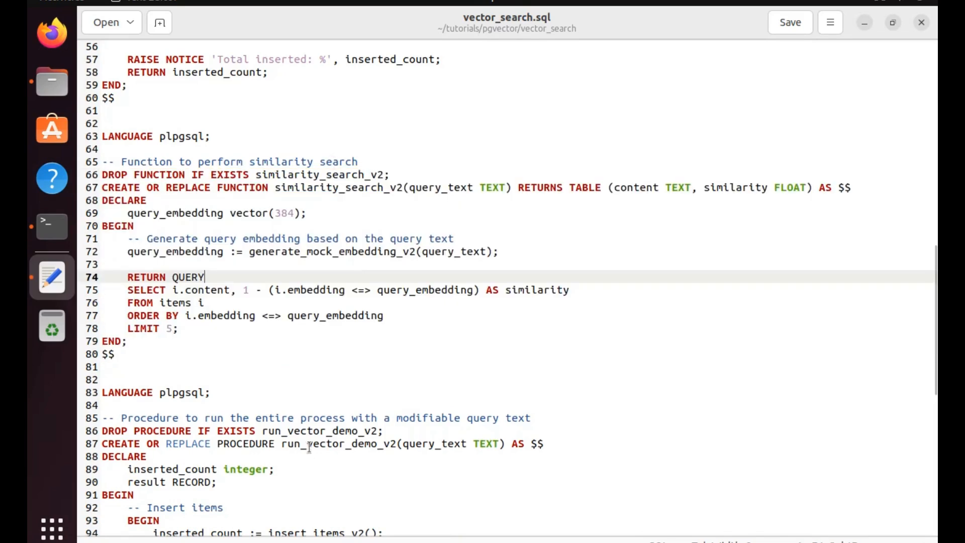
scroll("down", 3)
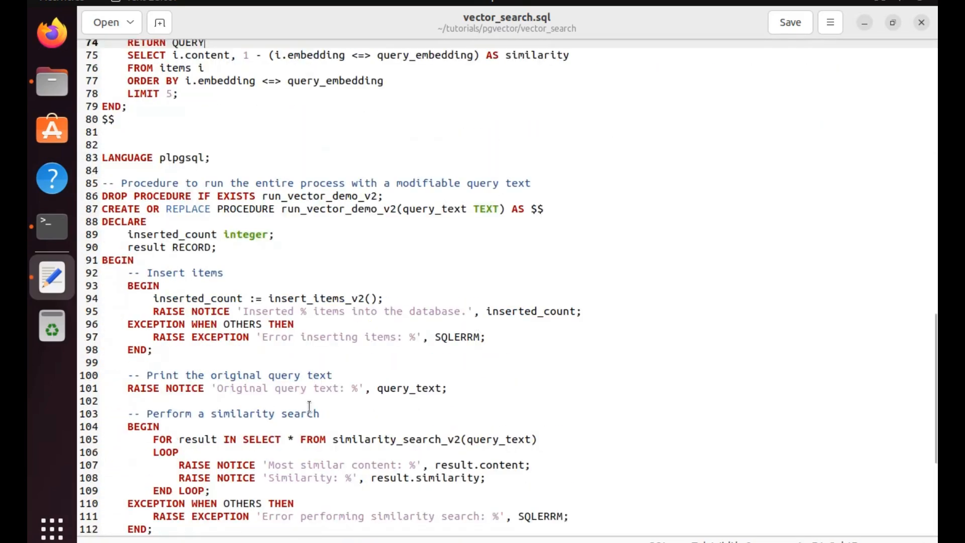
scroll("down", 3)
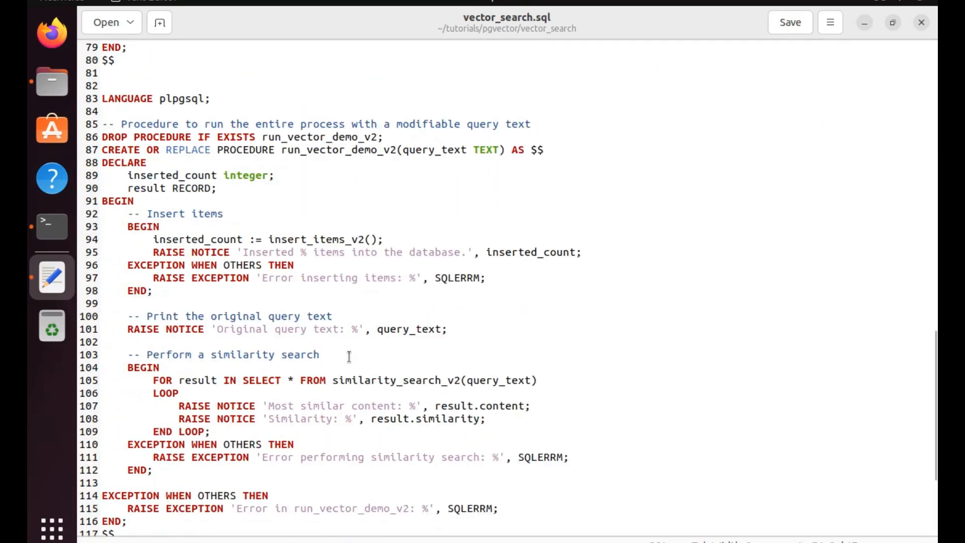
scroll("down", 3)
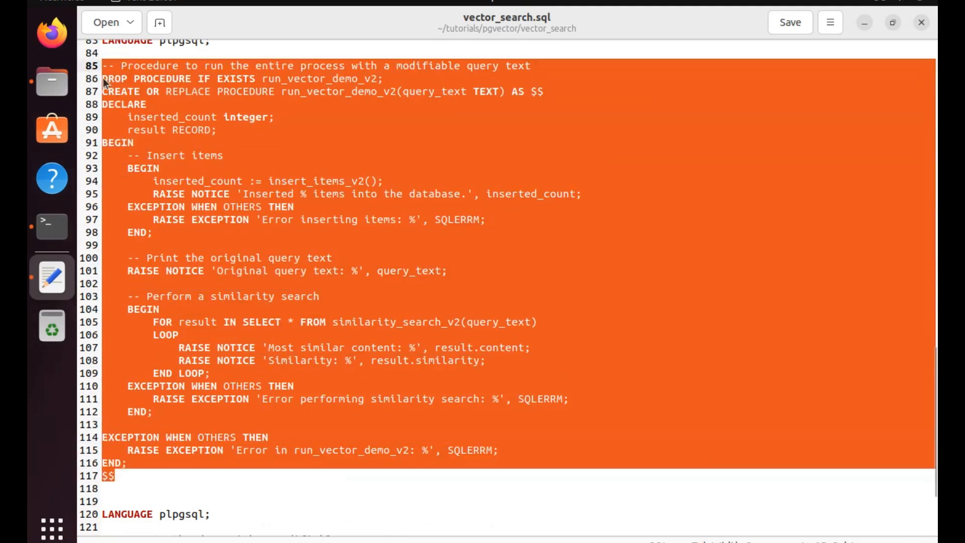
mouse_move(420, 139)
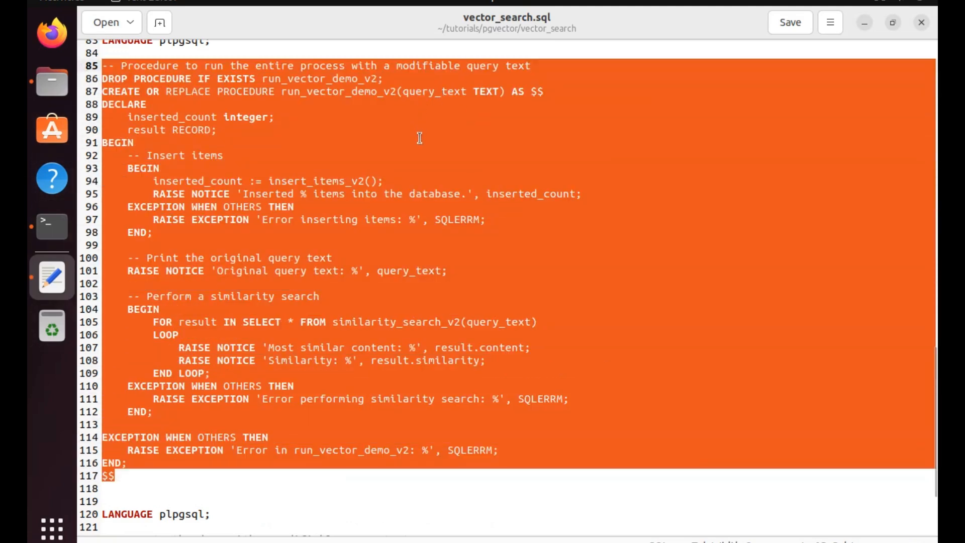
scroll("down", 3)
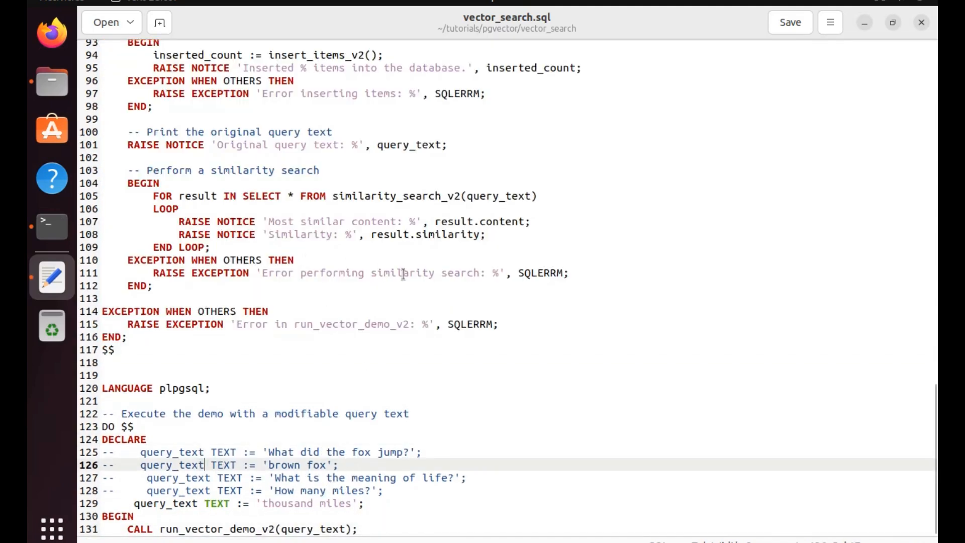
scroll("up", 3)
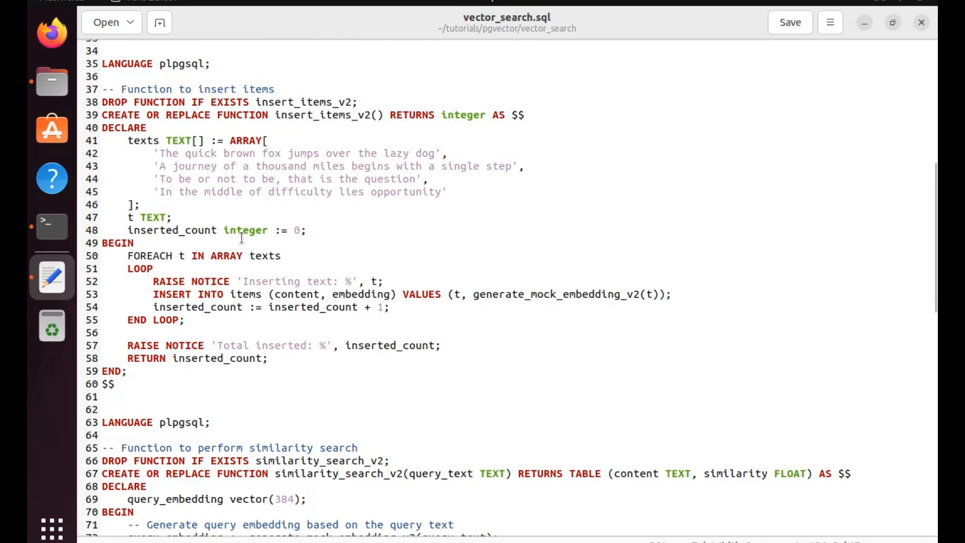
mouse_move(339, 215)
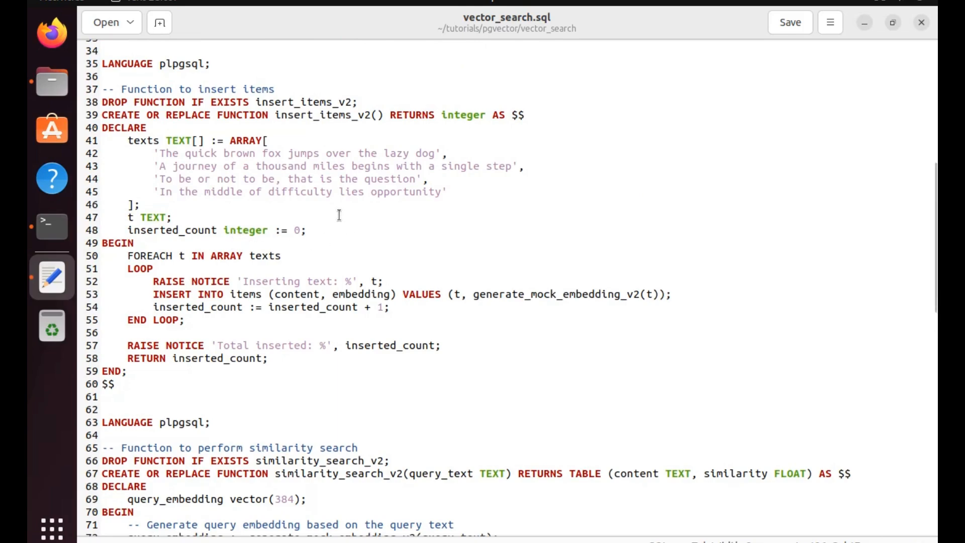
scroll("down", 3)
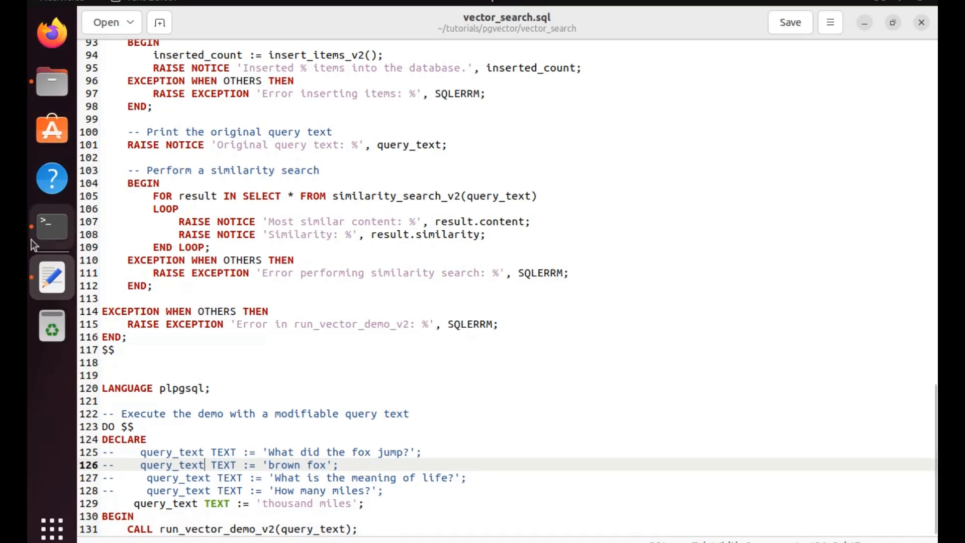
In Terminal, enter 'sudo -u postgres psql -f vector_search.sql' and highlight the postgres user.
left_click(52, 226)
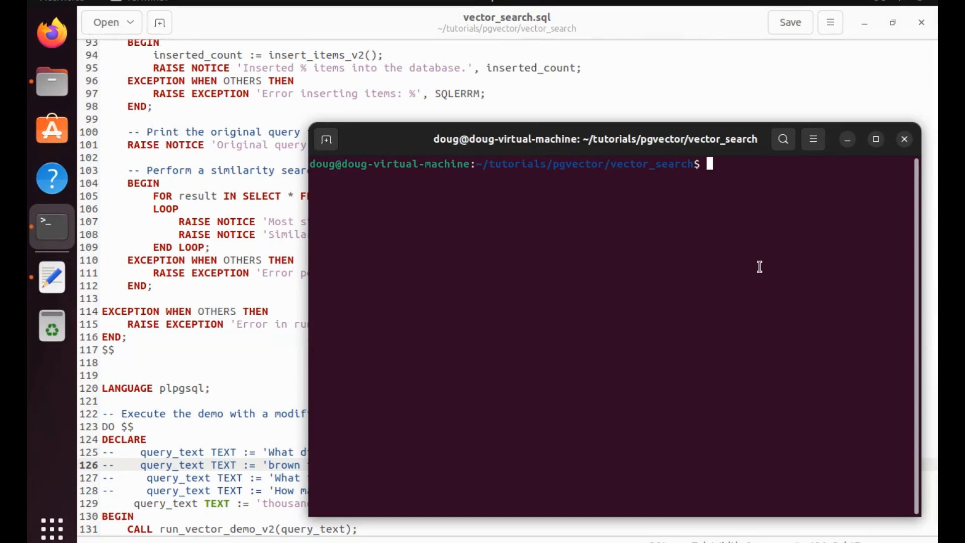
type("sudo -u postgres psql -f vector_search.sql")
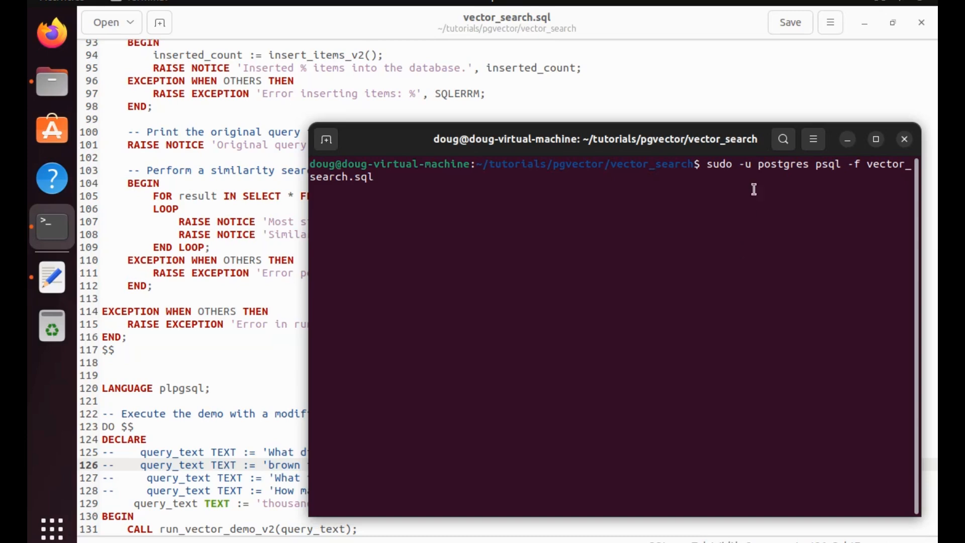
double_click(783, 164)
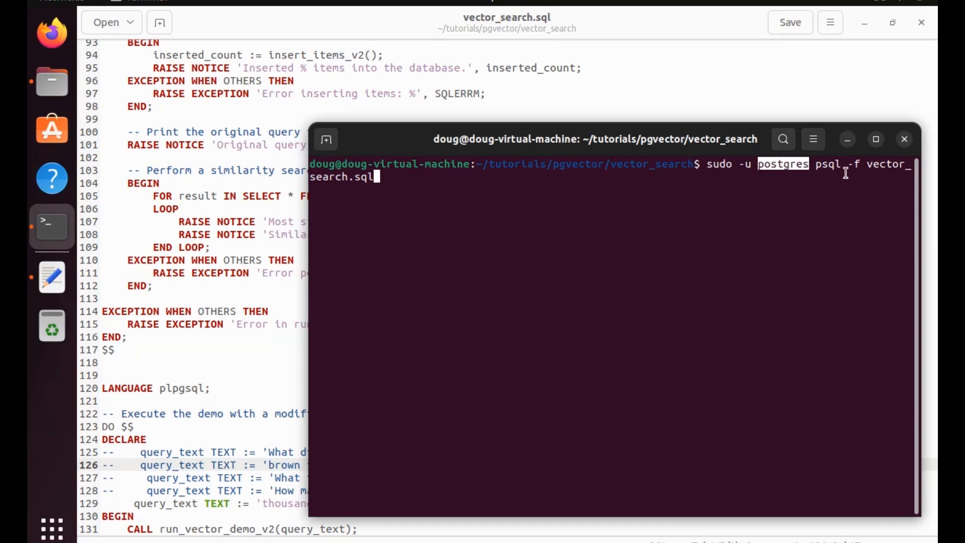
mouse_move(887, 179)
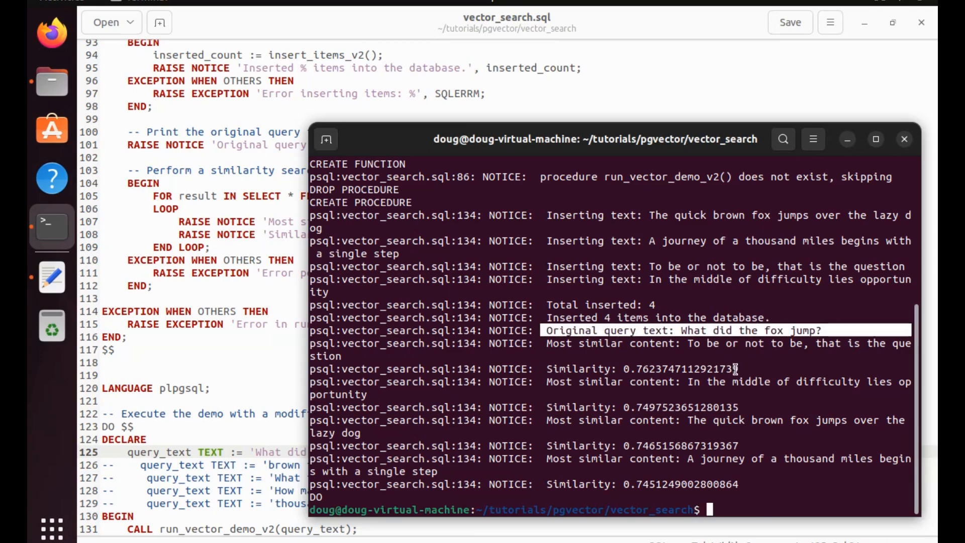
mouse_move(740, 360)
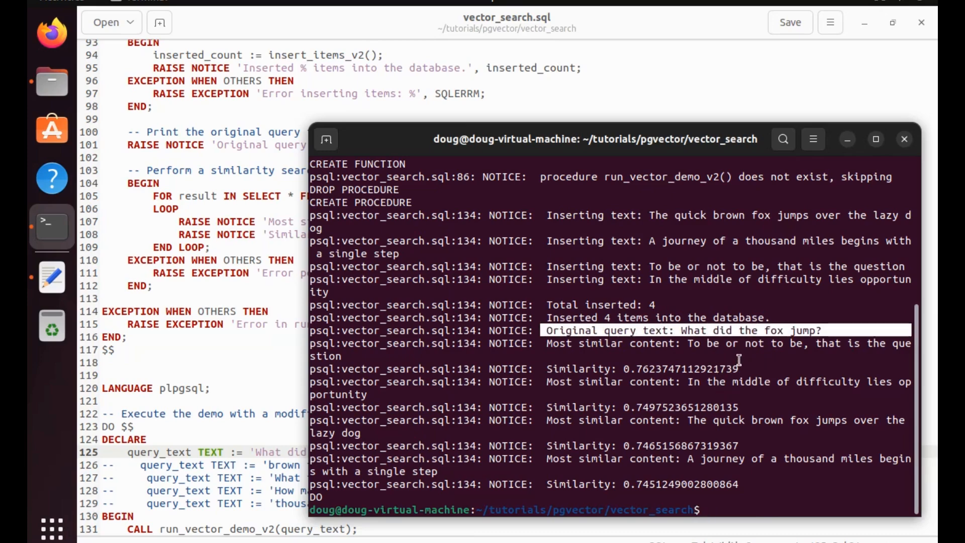
mouse_move(699, 381)
type("--    ")
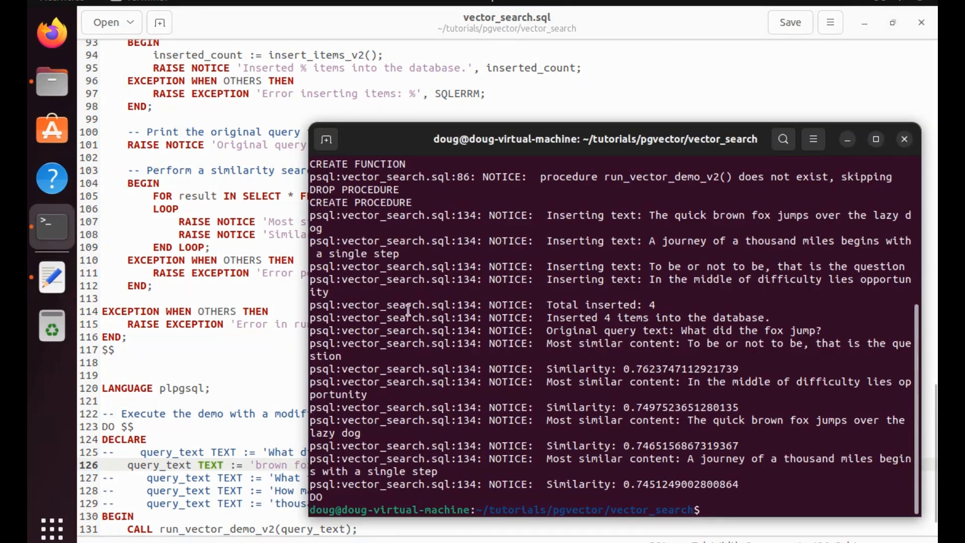
Rerun 'sudo -u postgres psql -f vector_search.sql' to rank texts for the 'brown fox' query.
type("sudo -u postgres psql -f vector_search.sql")
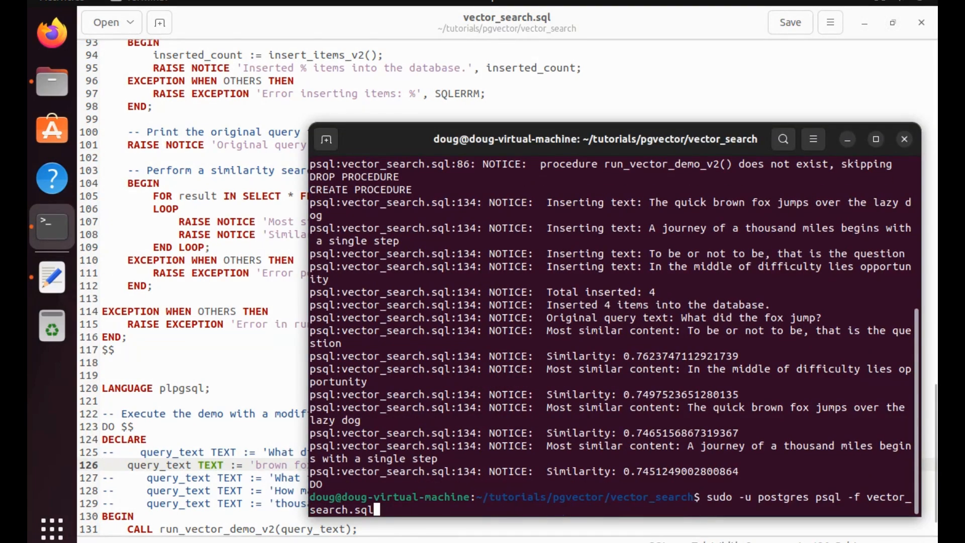
key("Return")
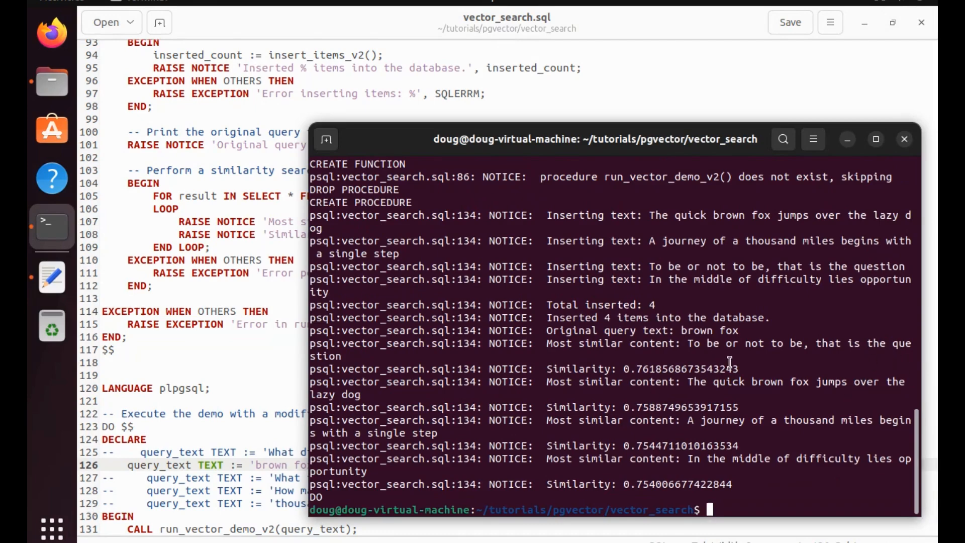
mouse_move(689, 386)
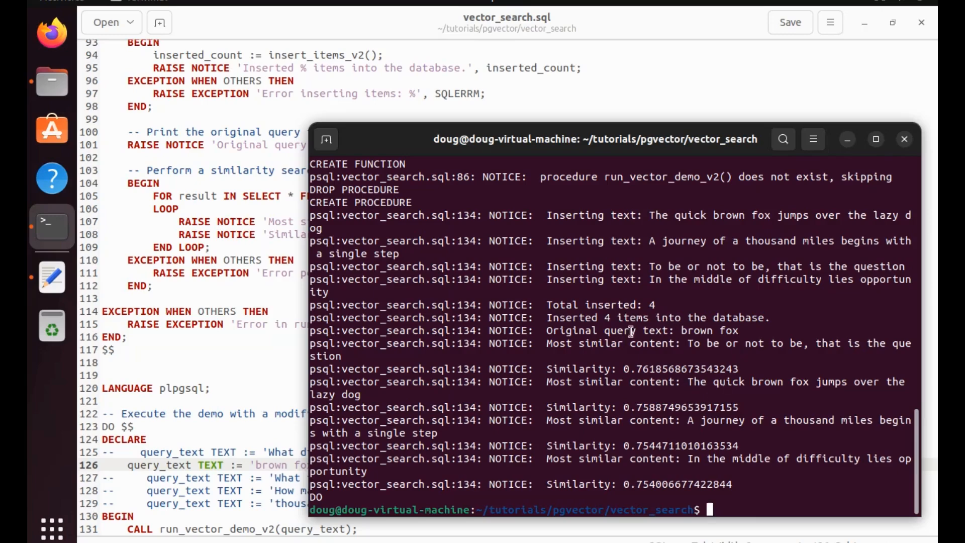
Switch the active query to 'How many miles?', then 'thousand miles', viewing each result in Terminal.
left_click_drag(685, 343, 860, 343)
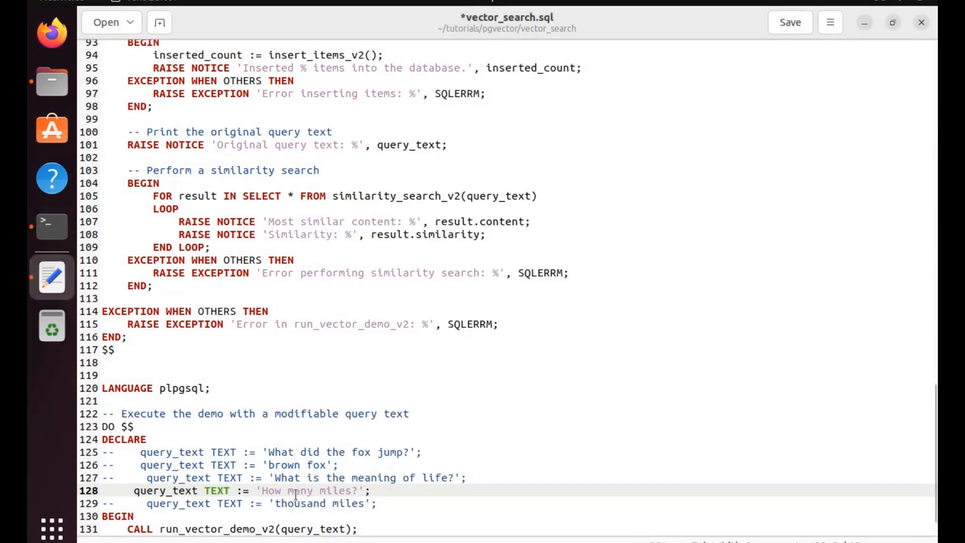
scroll("down", 3)
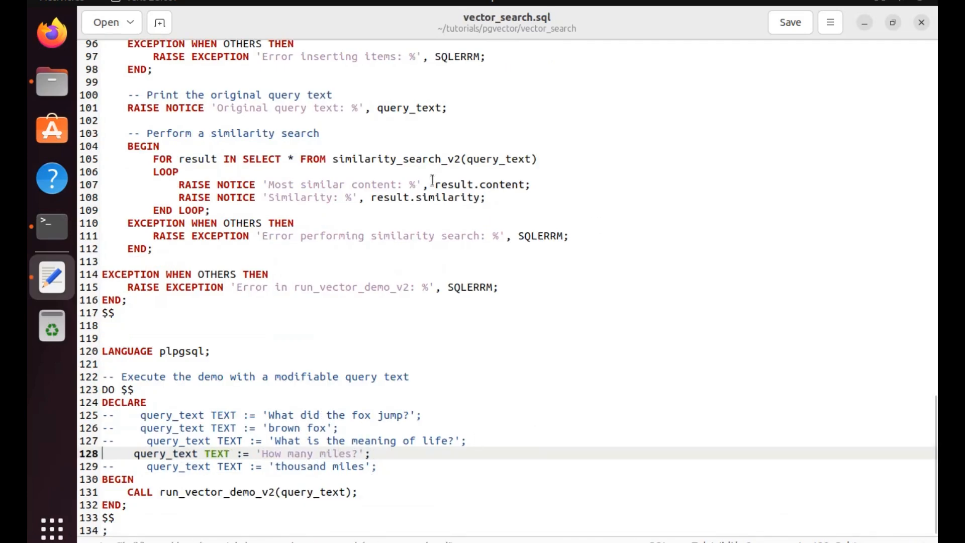
left_click(52, 226)
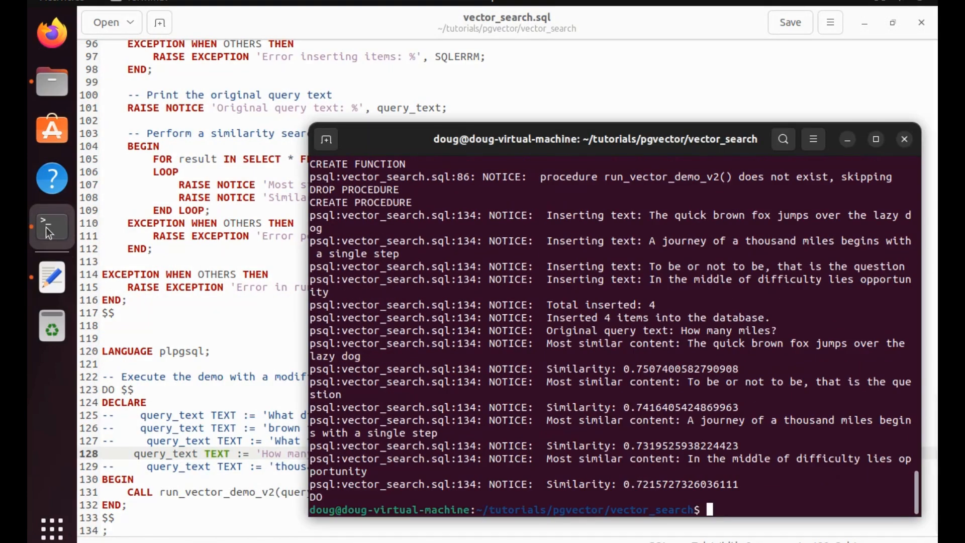
mouse_move(722, 364)
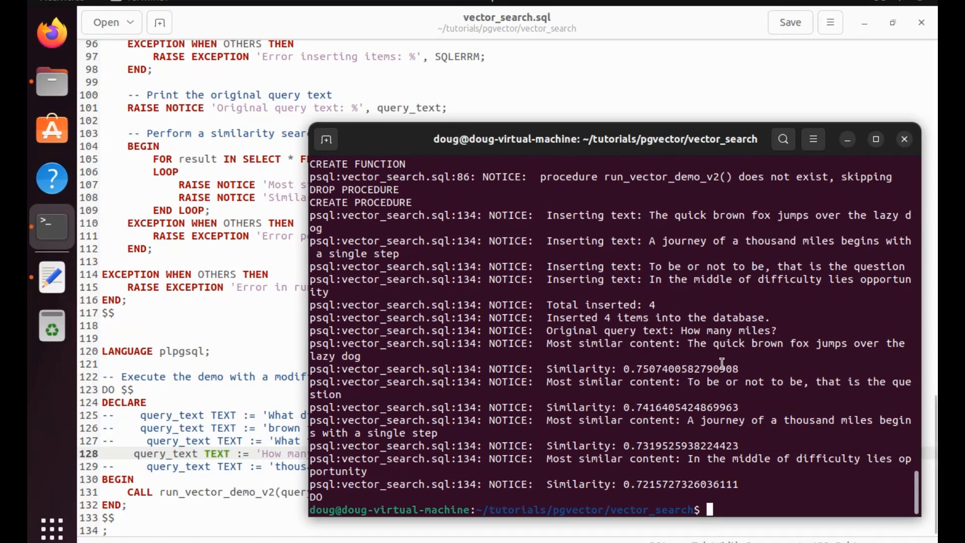
mouse_move(630, 359)
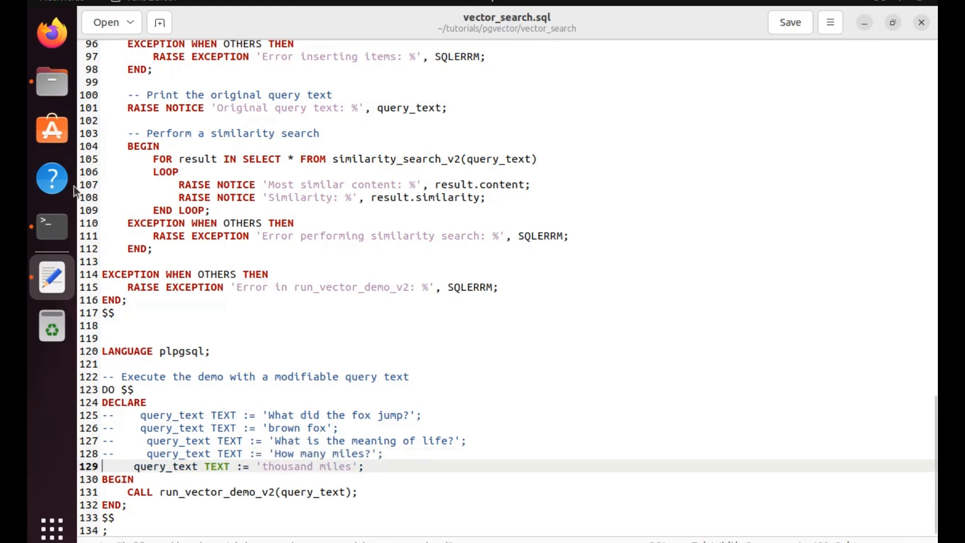
left_click(51, 227)
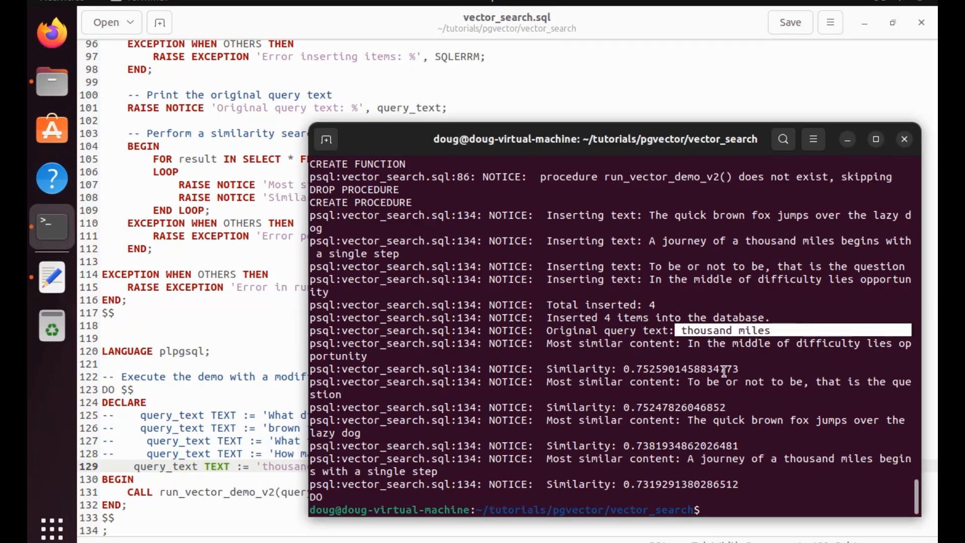